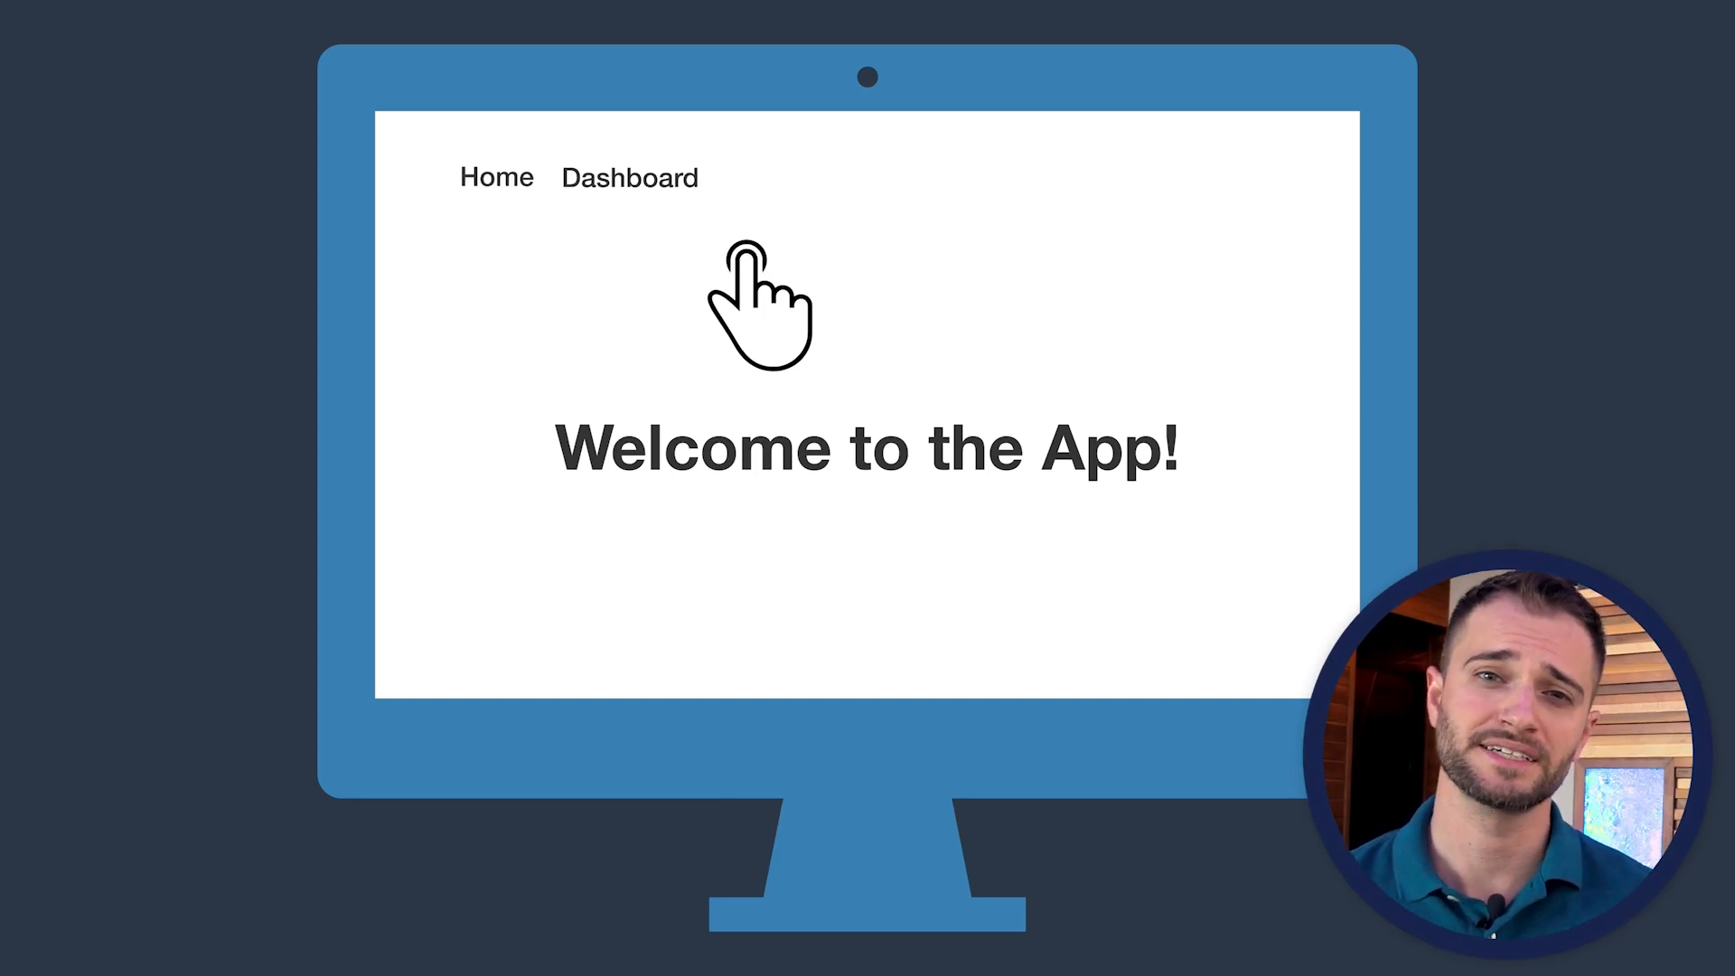
mouse_move(741, 293)
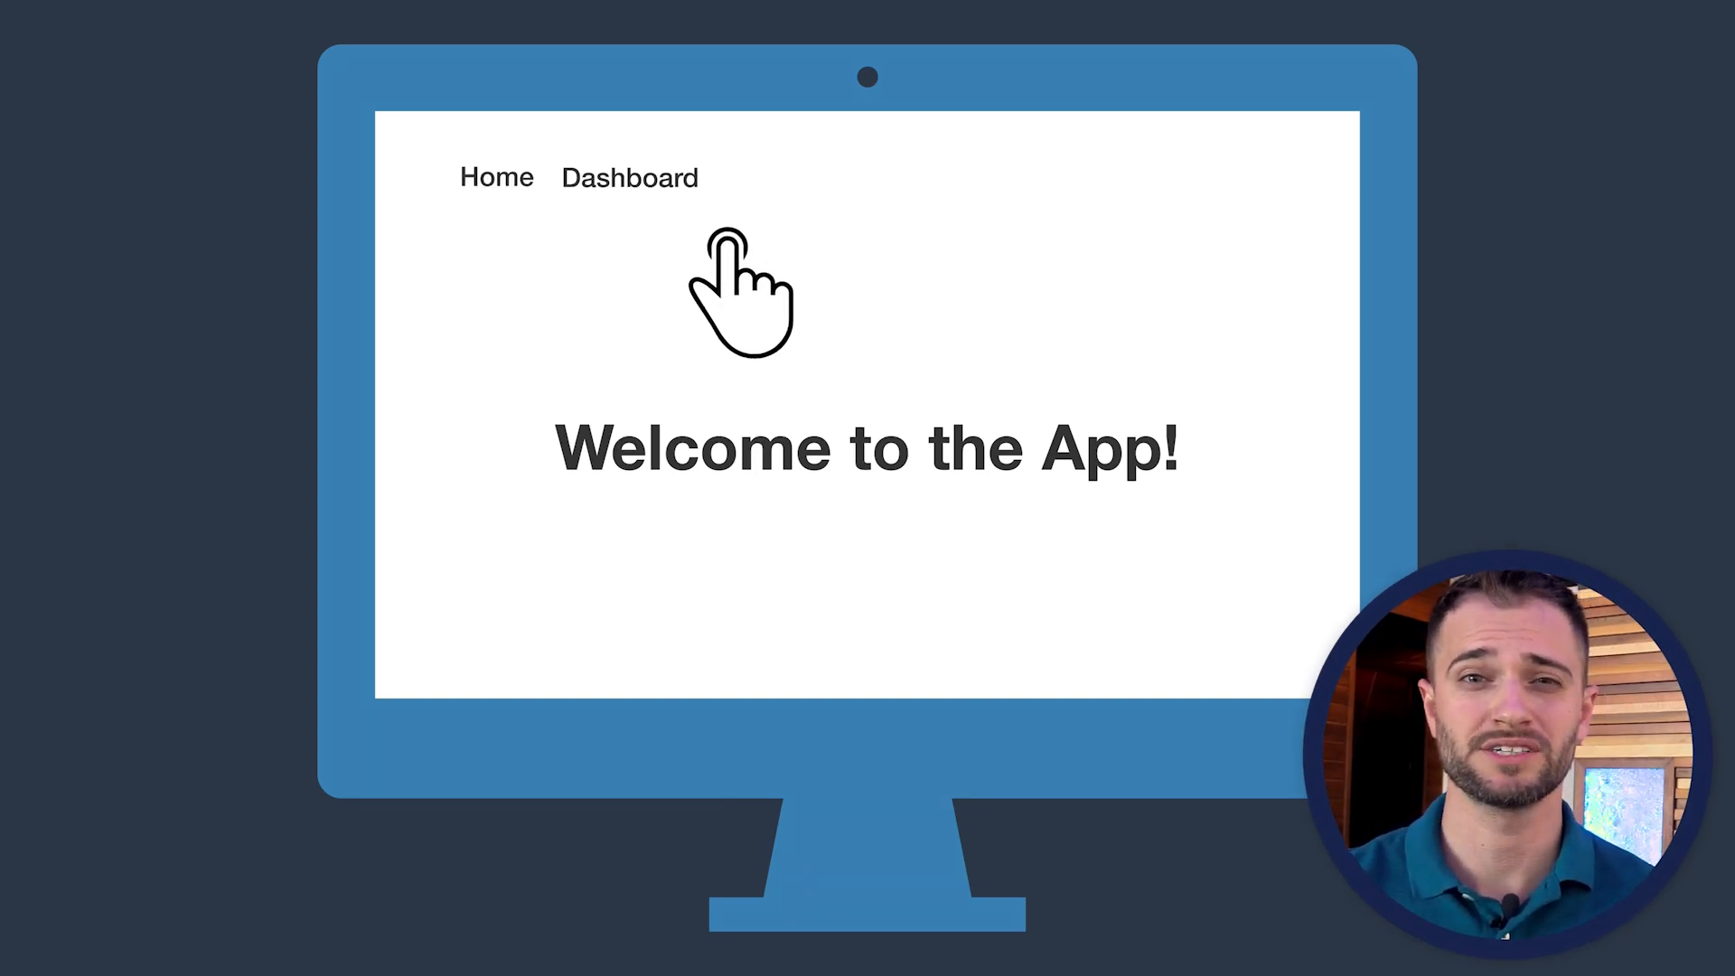
click(629, 177)
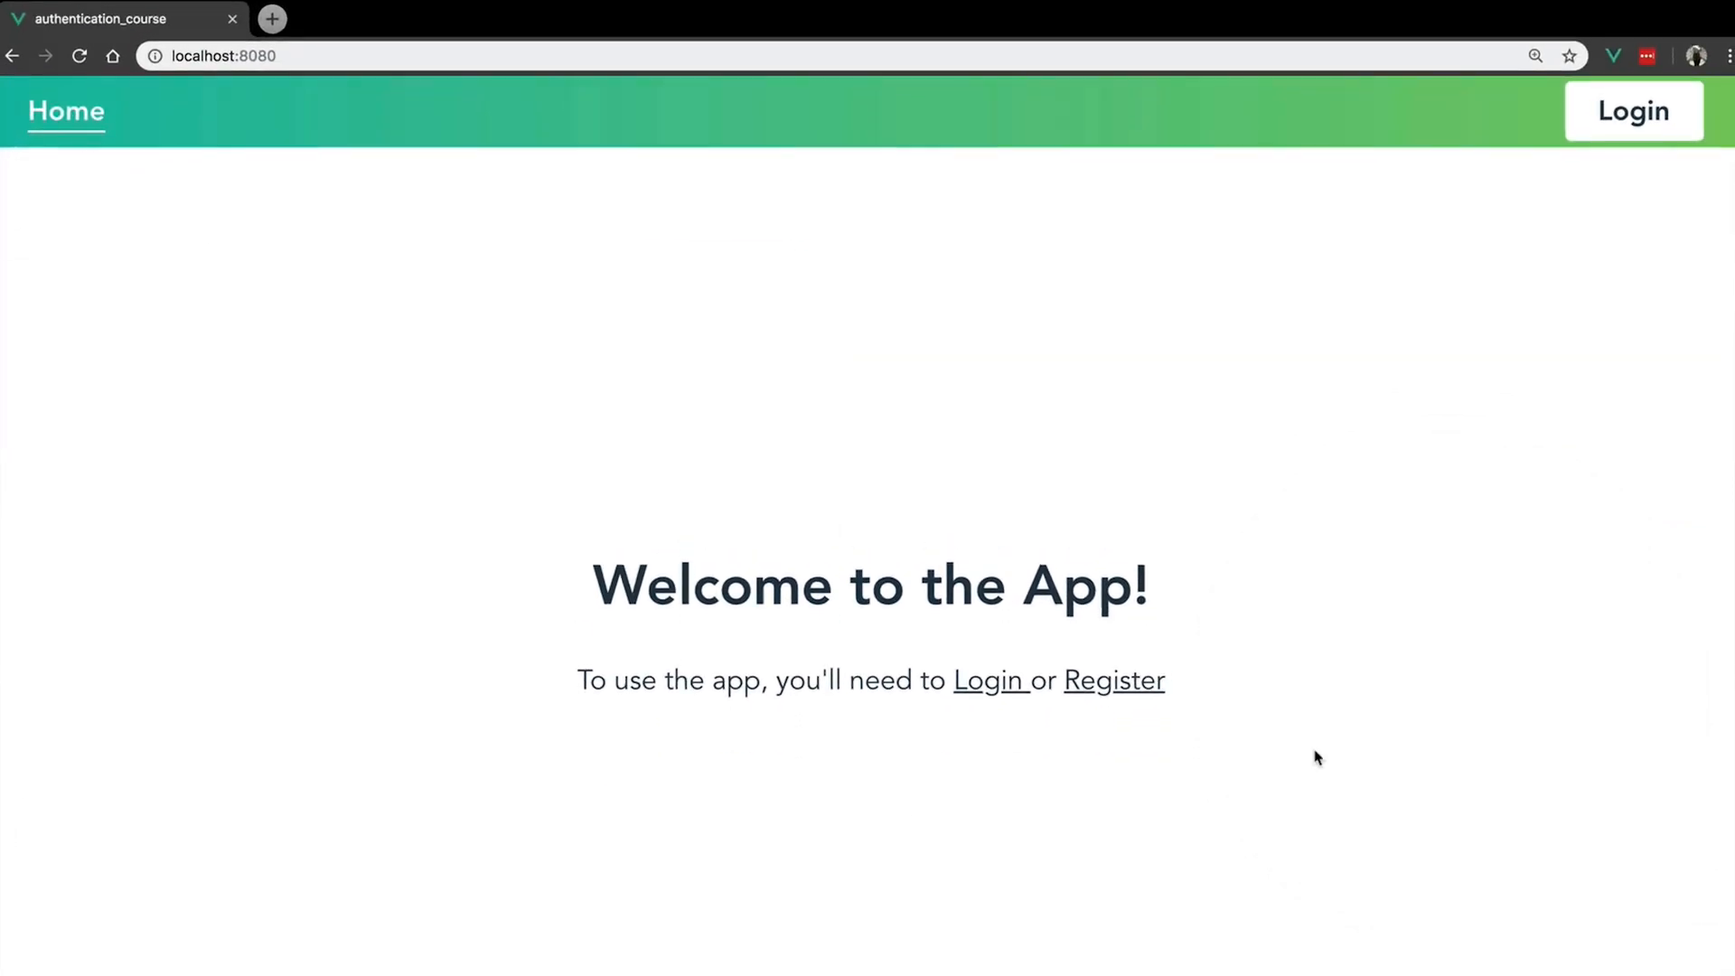
mouse_move(1108, 746)
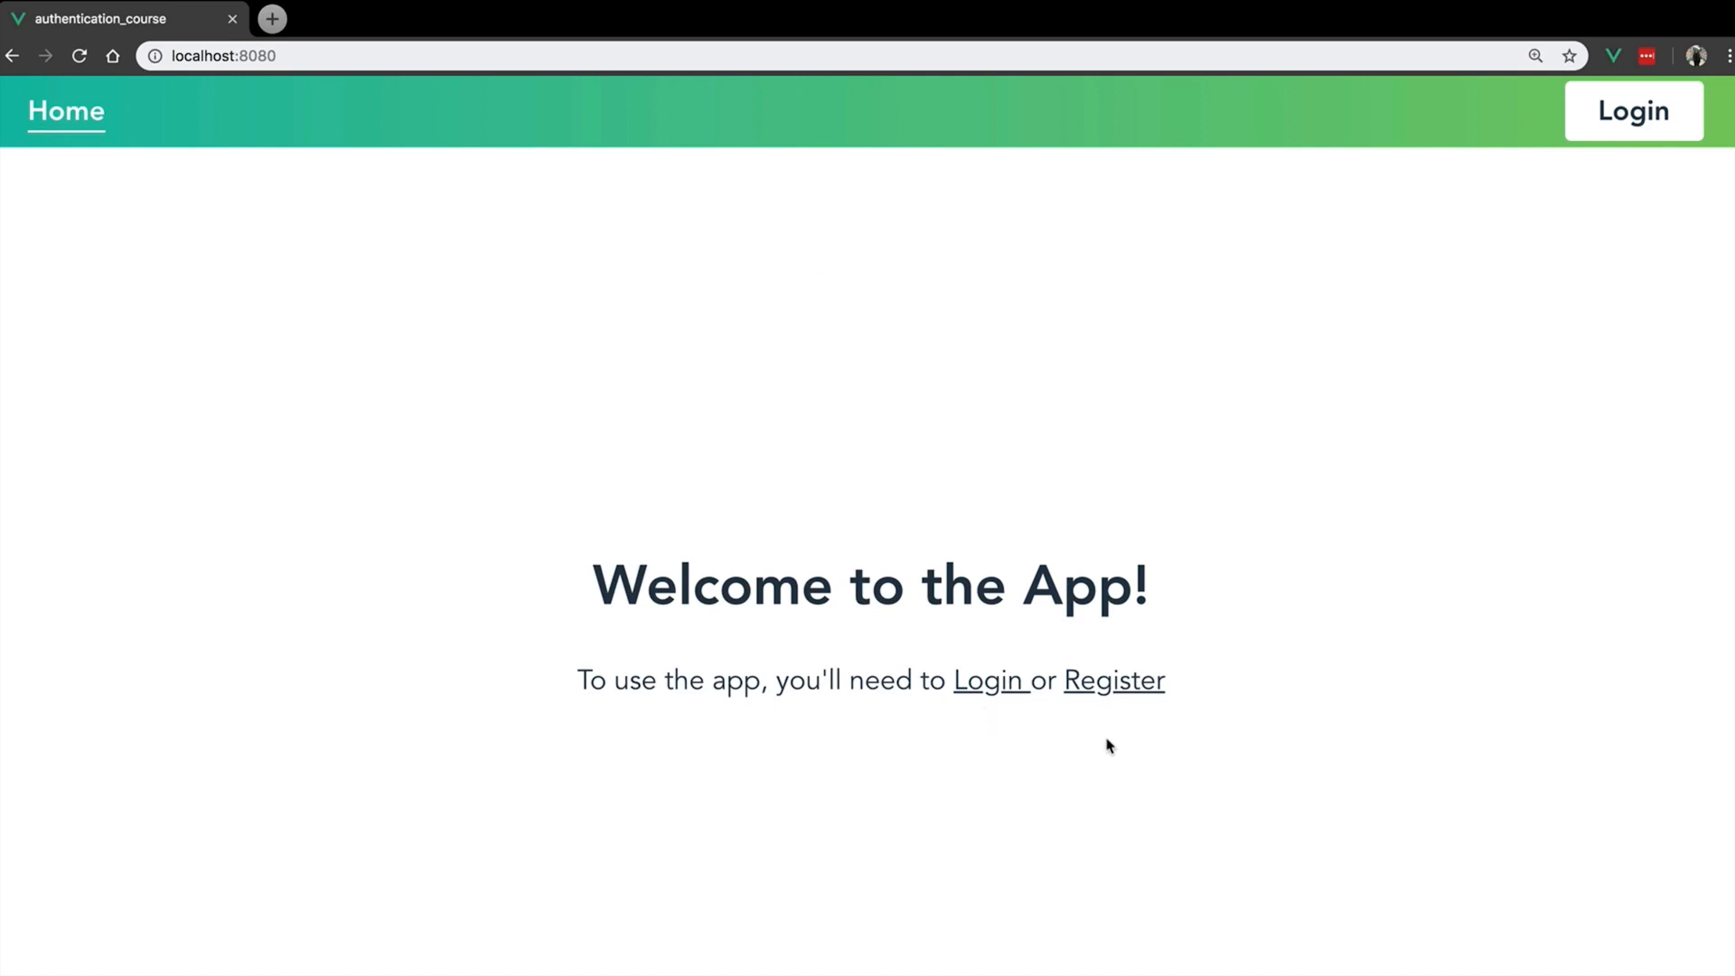
click(1114, 679)
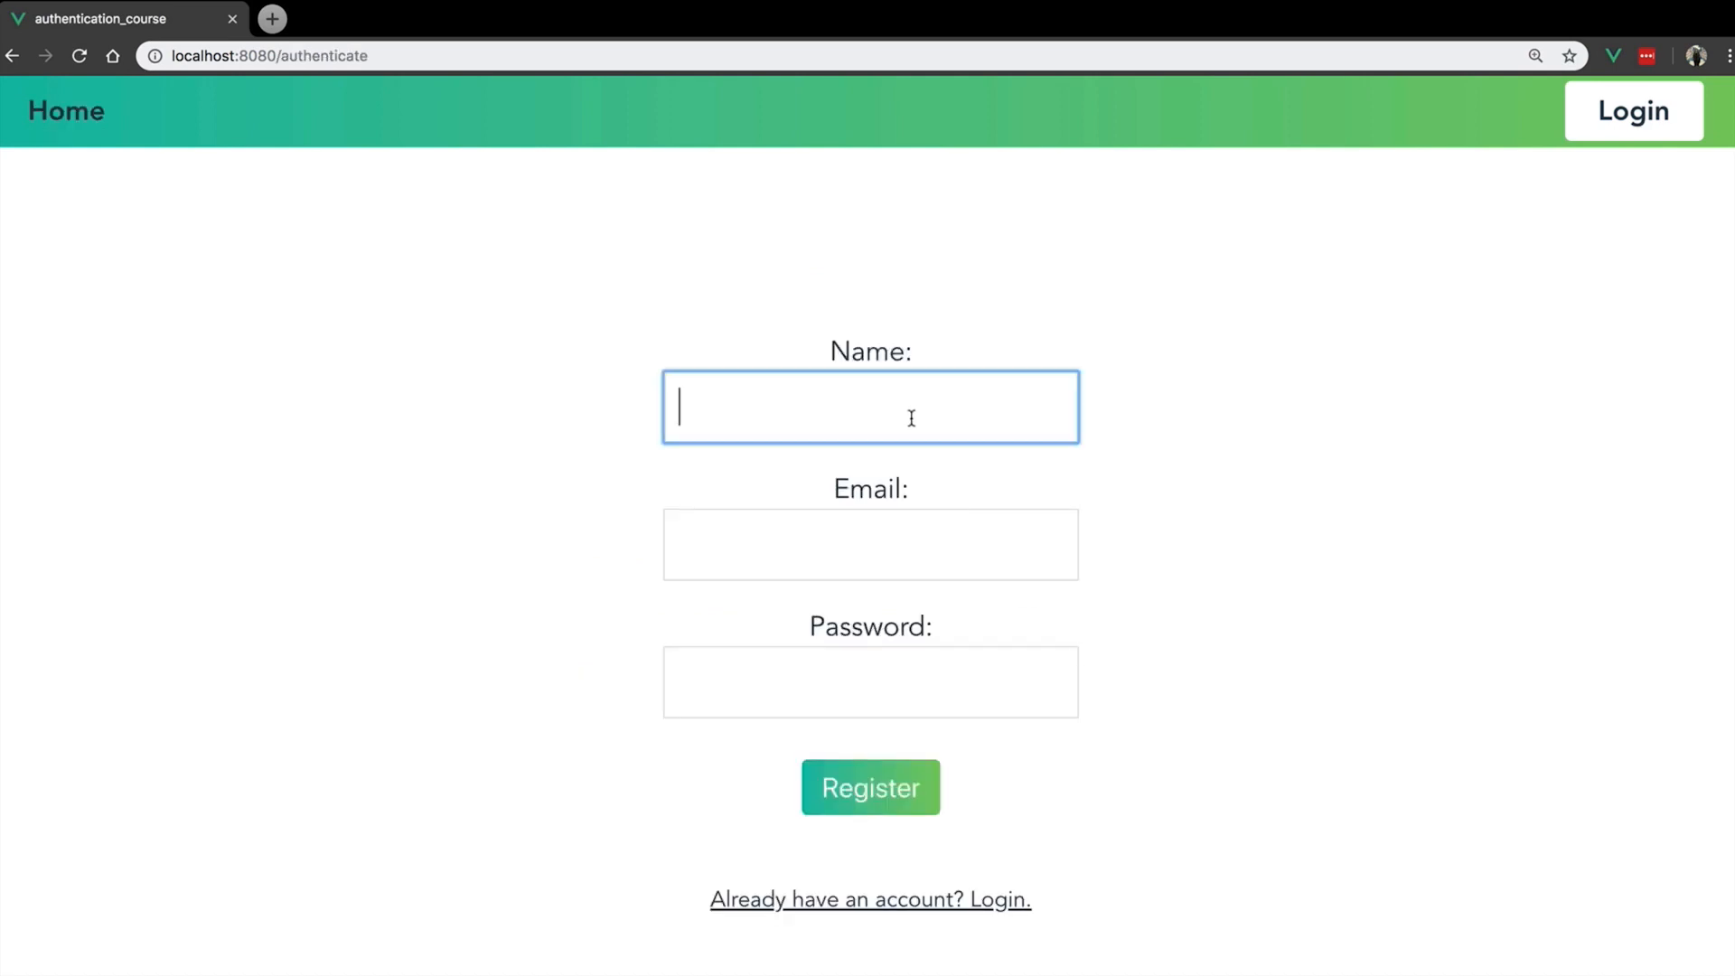
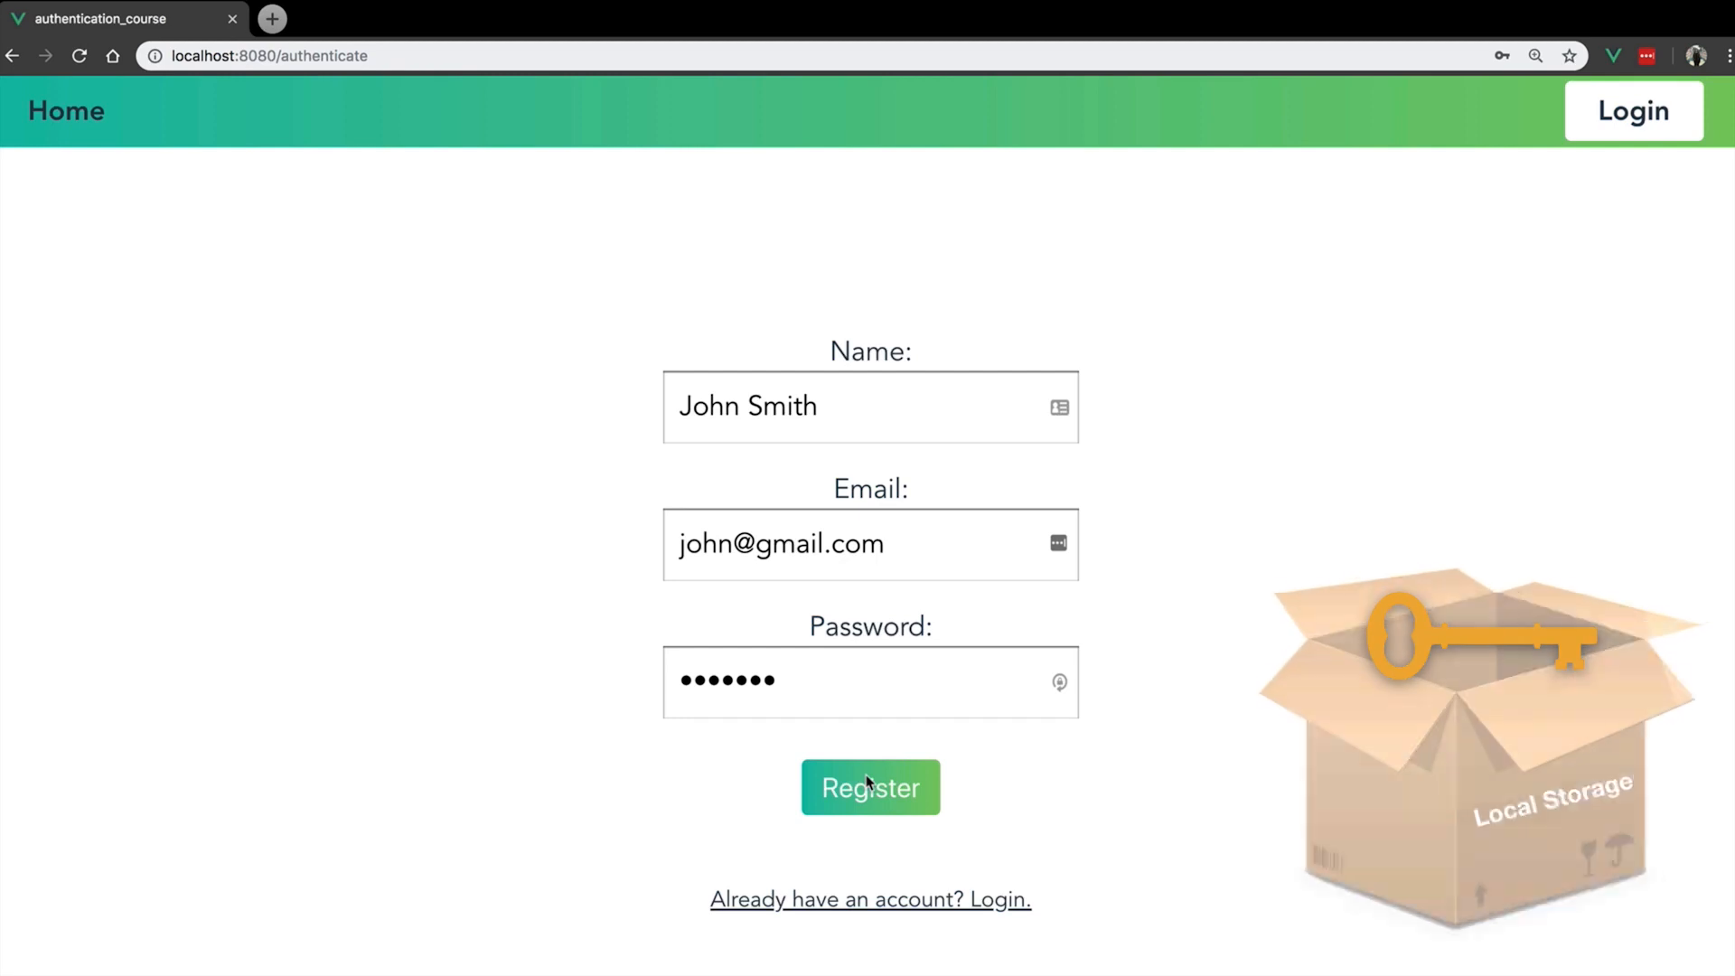
click(869, 786)
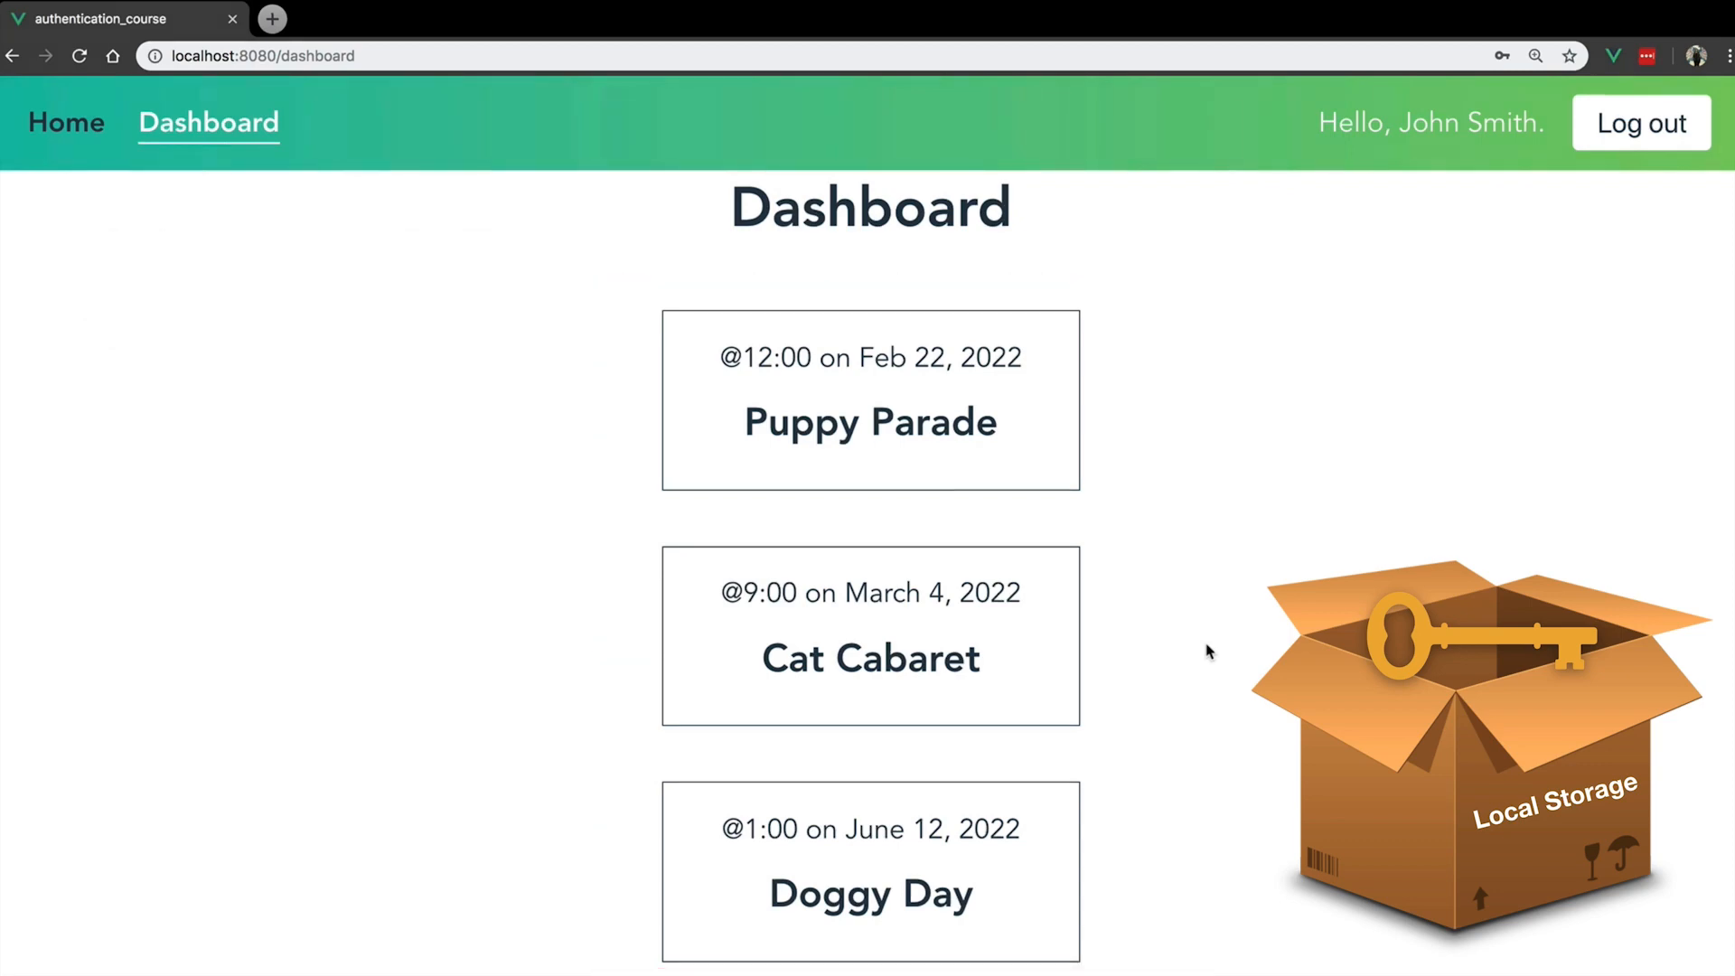
Log out, then sign back in with the registered email to return to the dashboard
click(1641, 121)
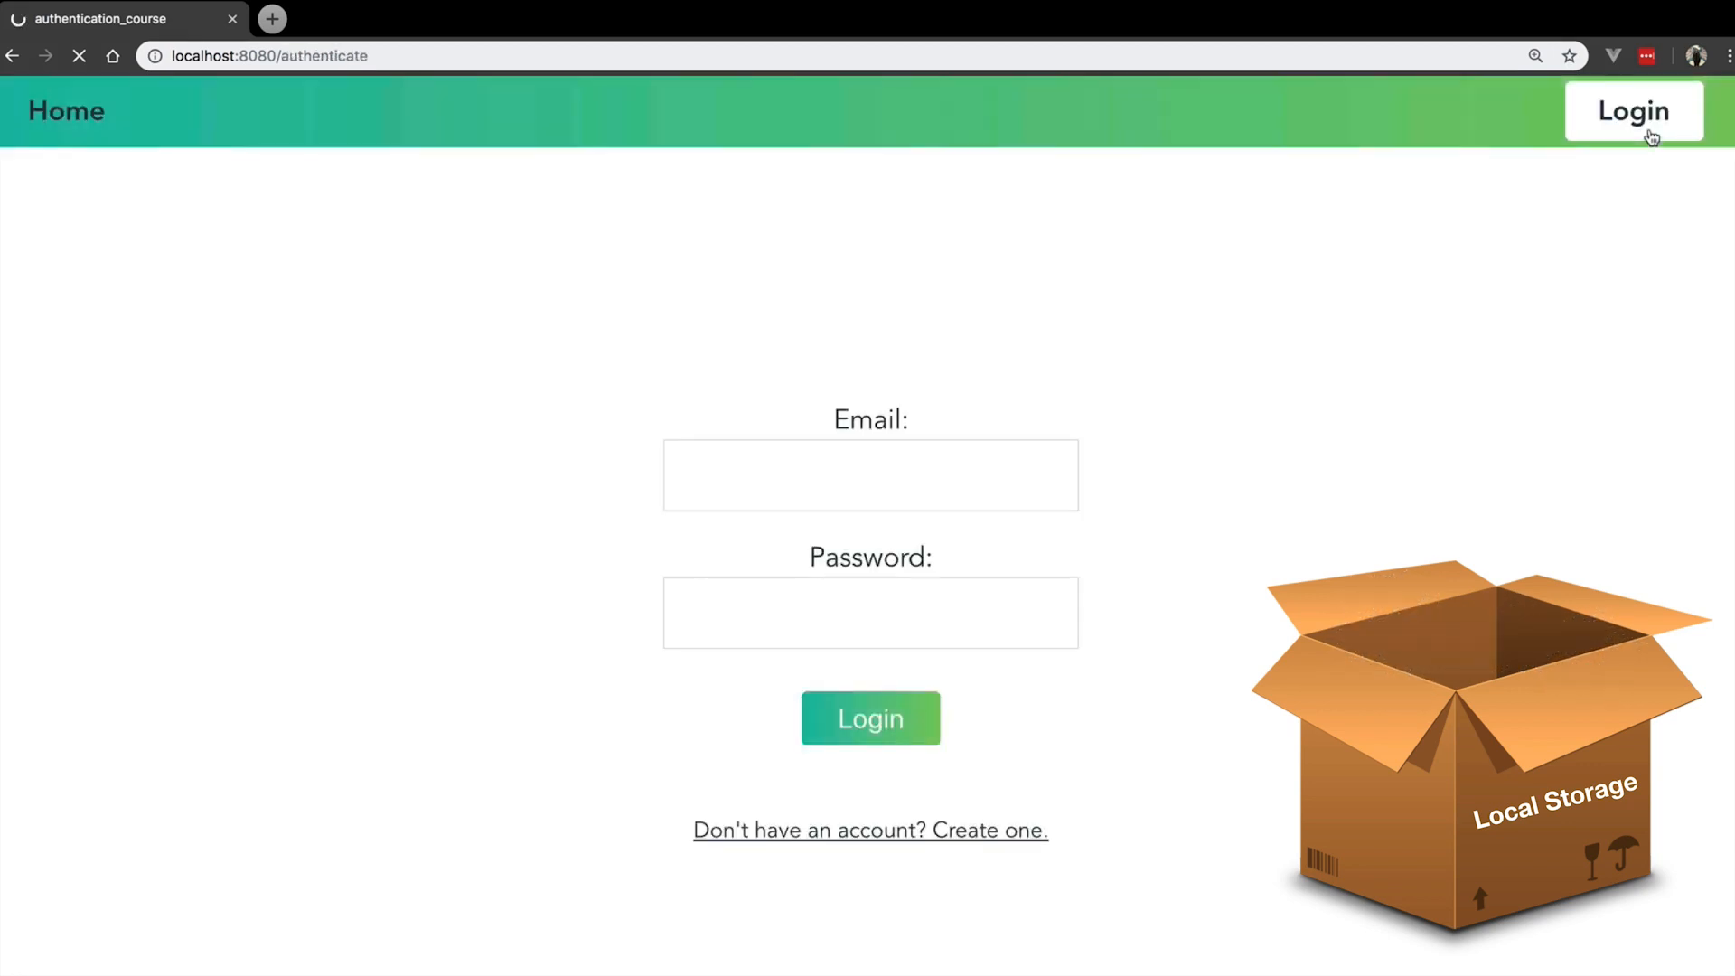
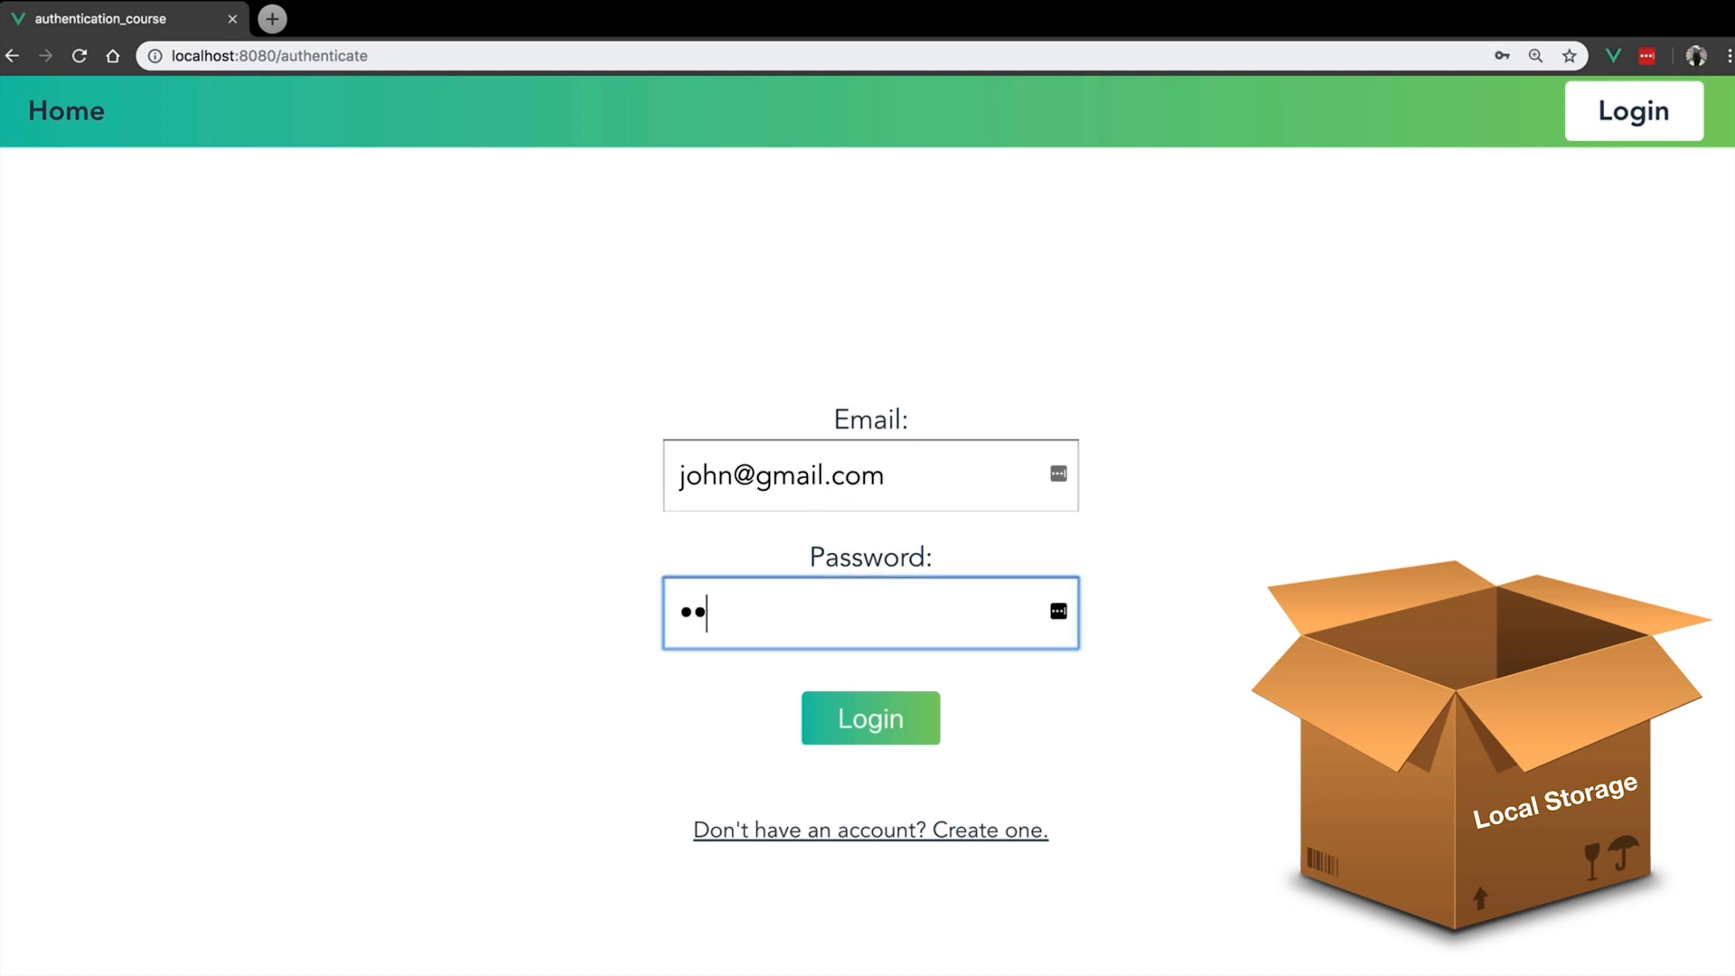
click(870, 717)
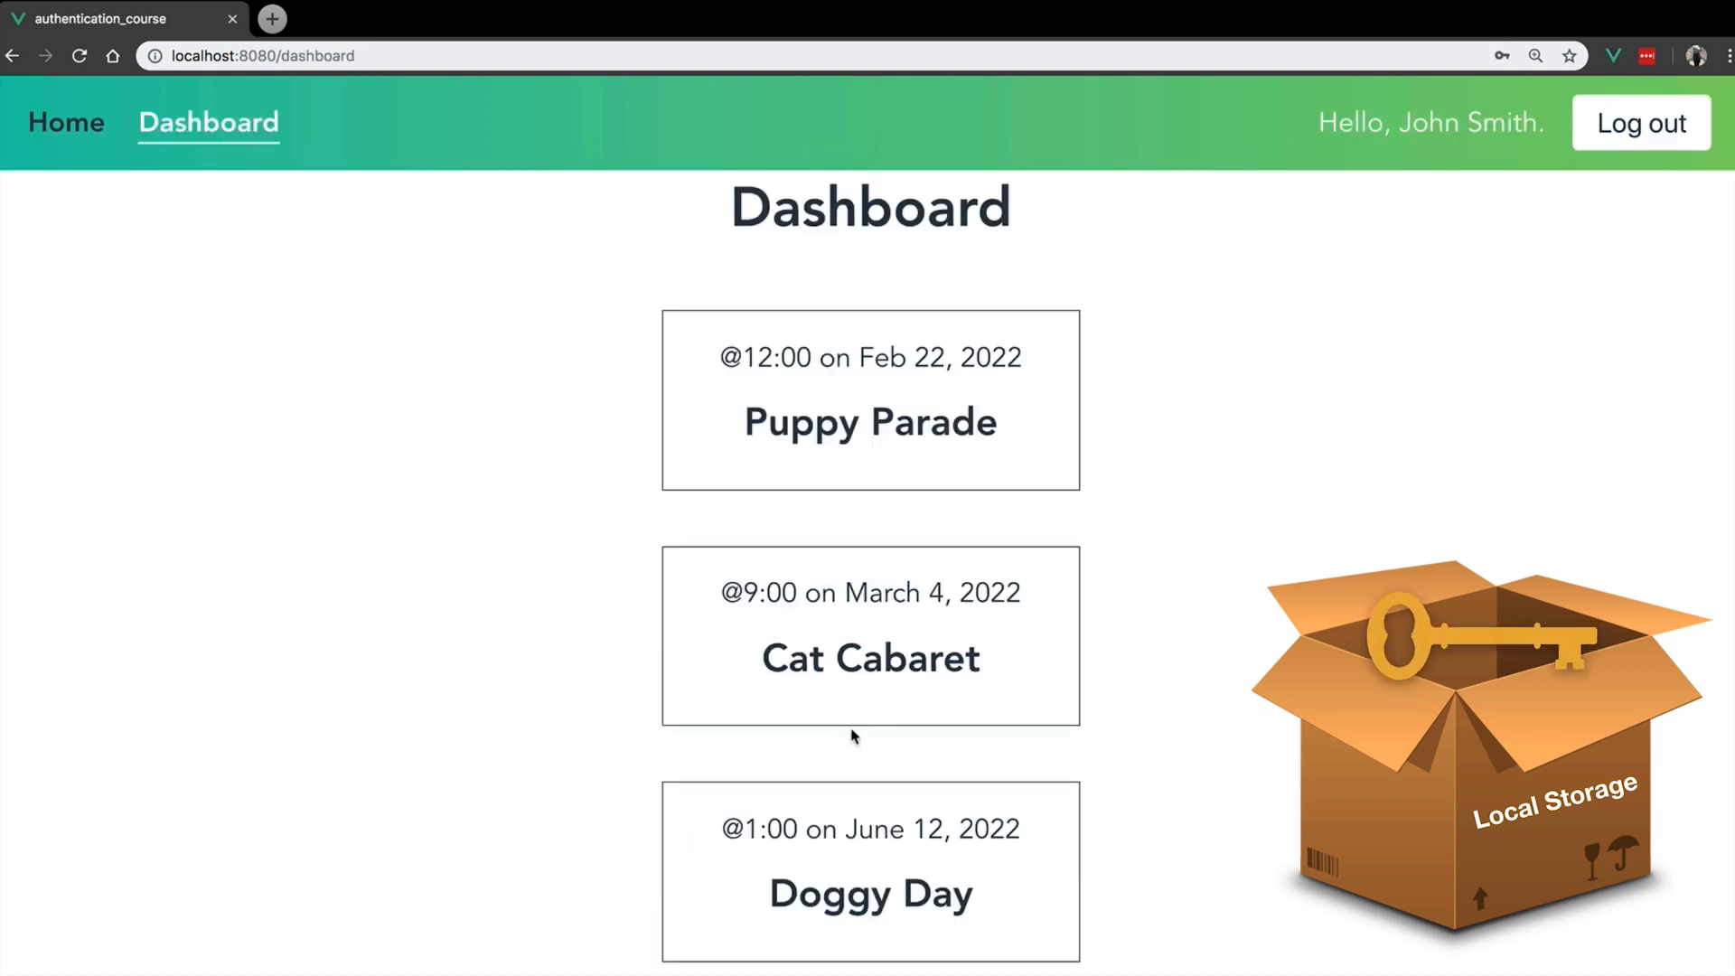
mouse_move(1263, 506)
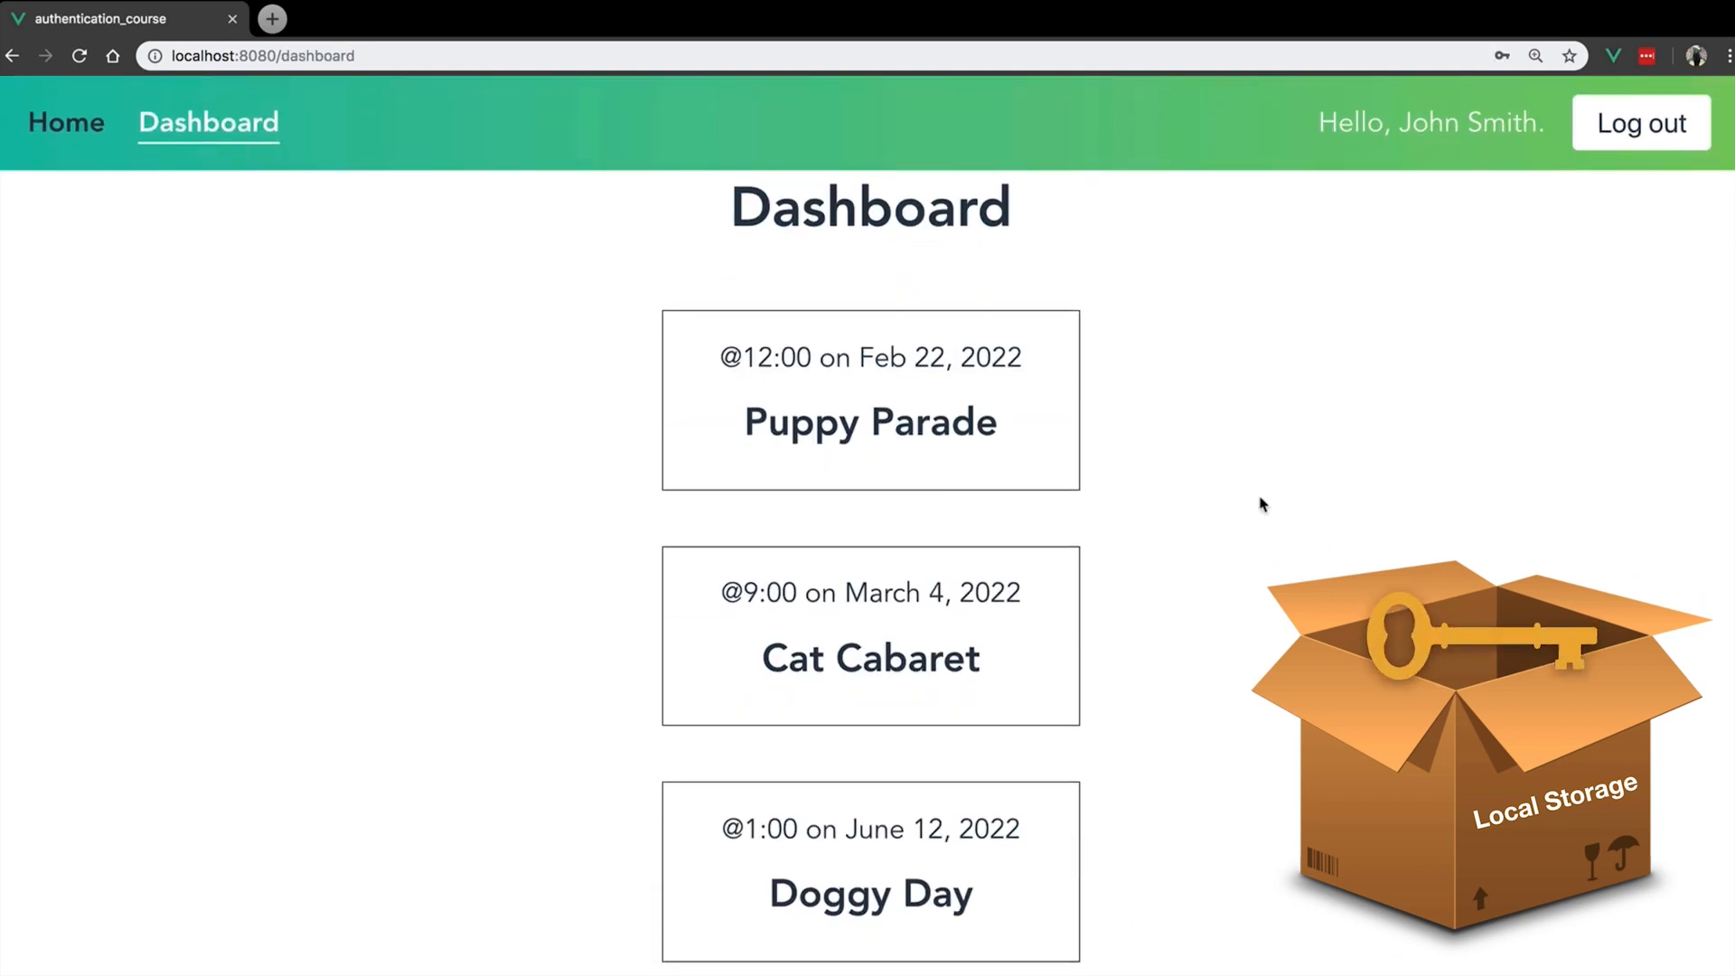
Log out again and attempt login with a wrong password, showing 'Invalid login info.'
click(1642, 123)
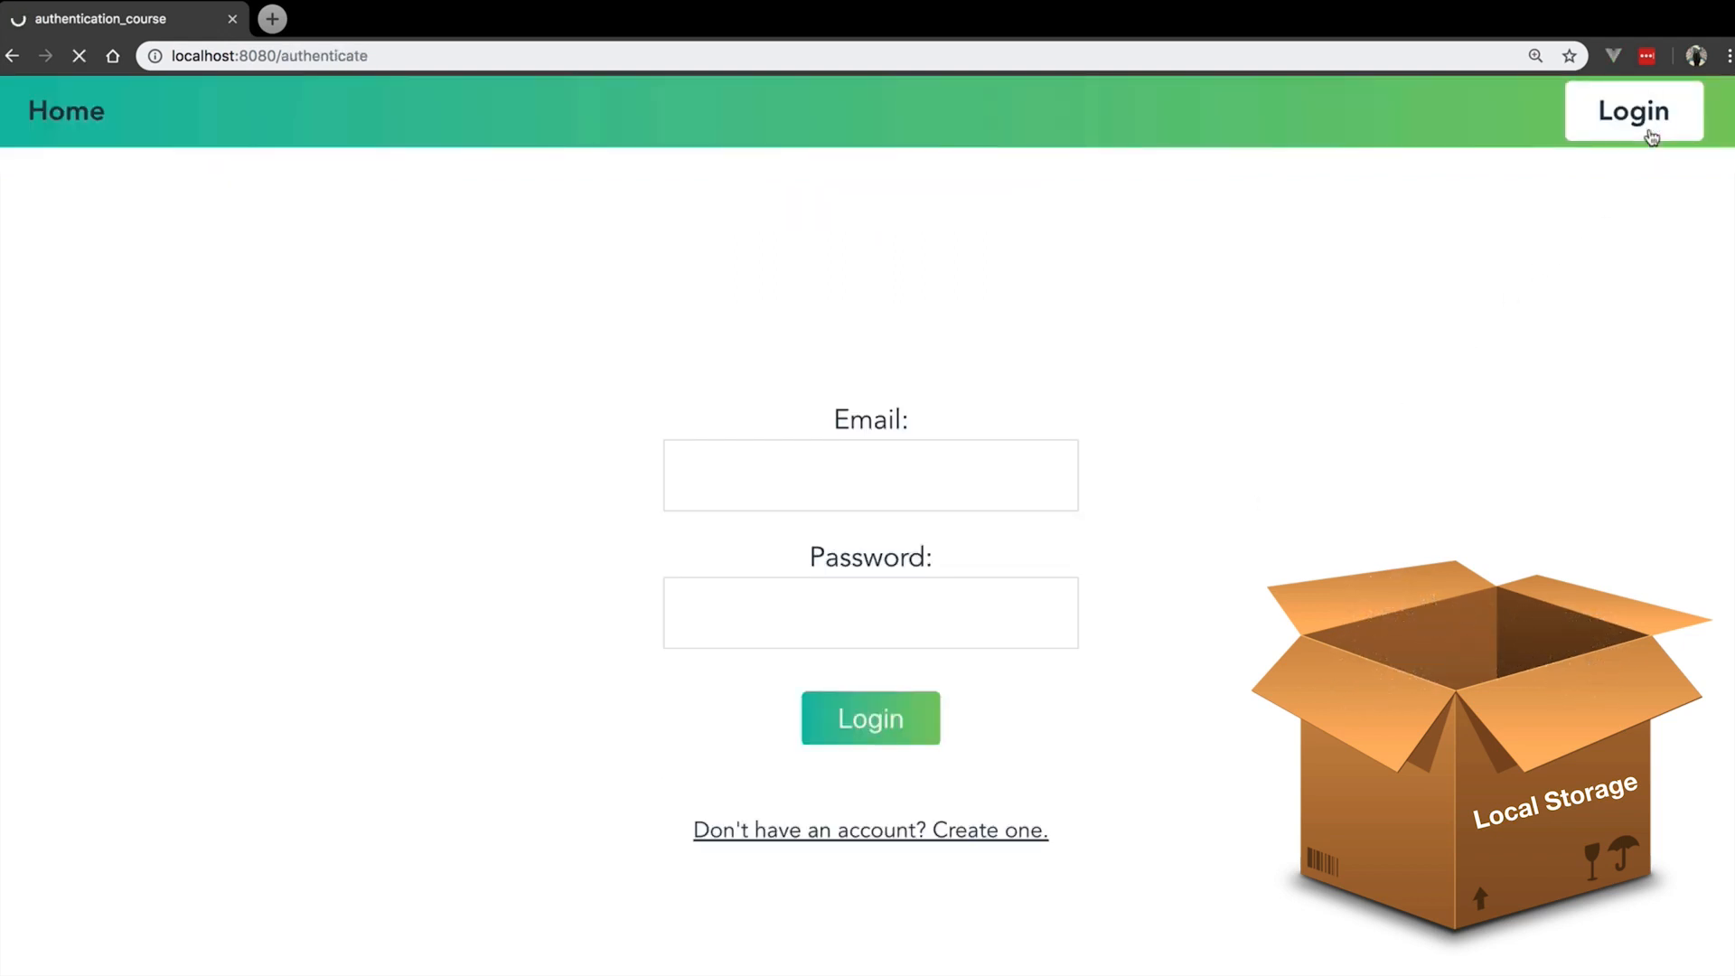
click(869, 475)
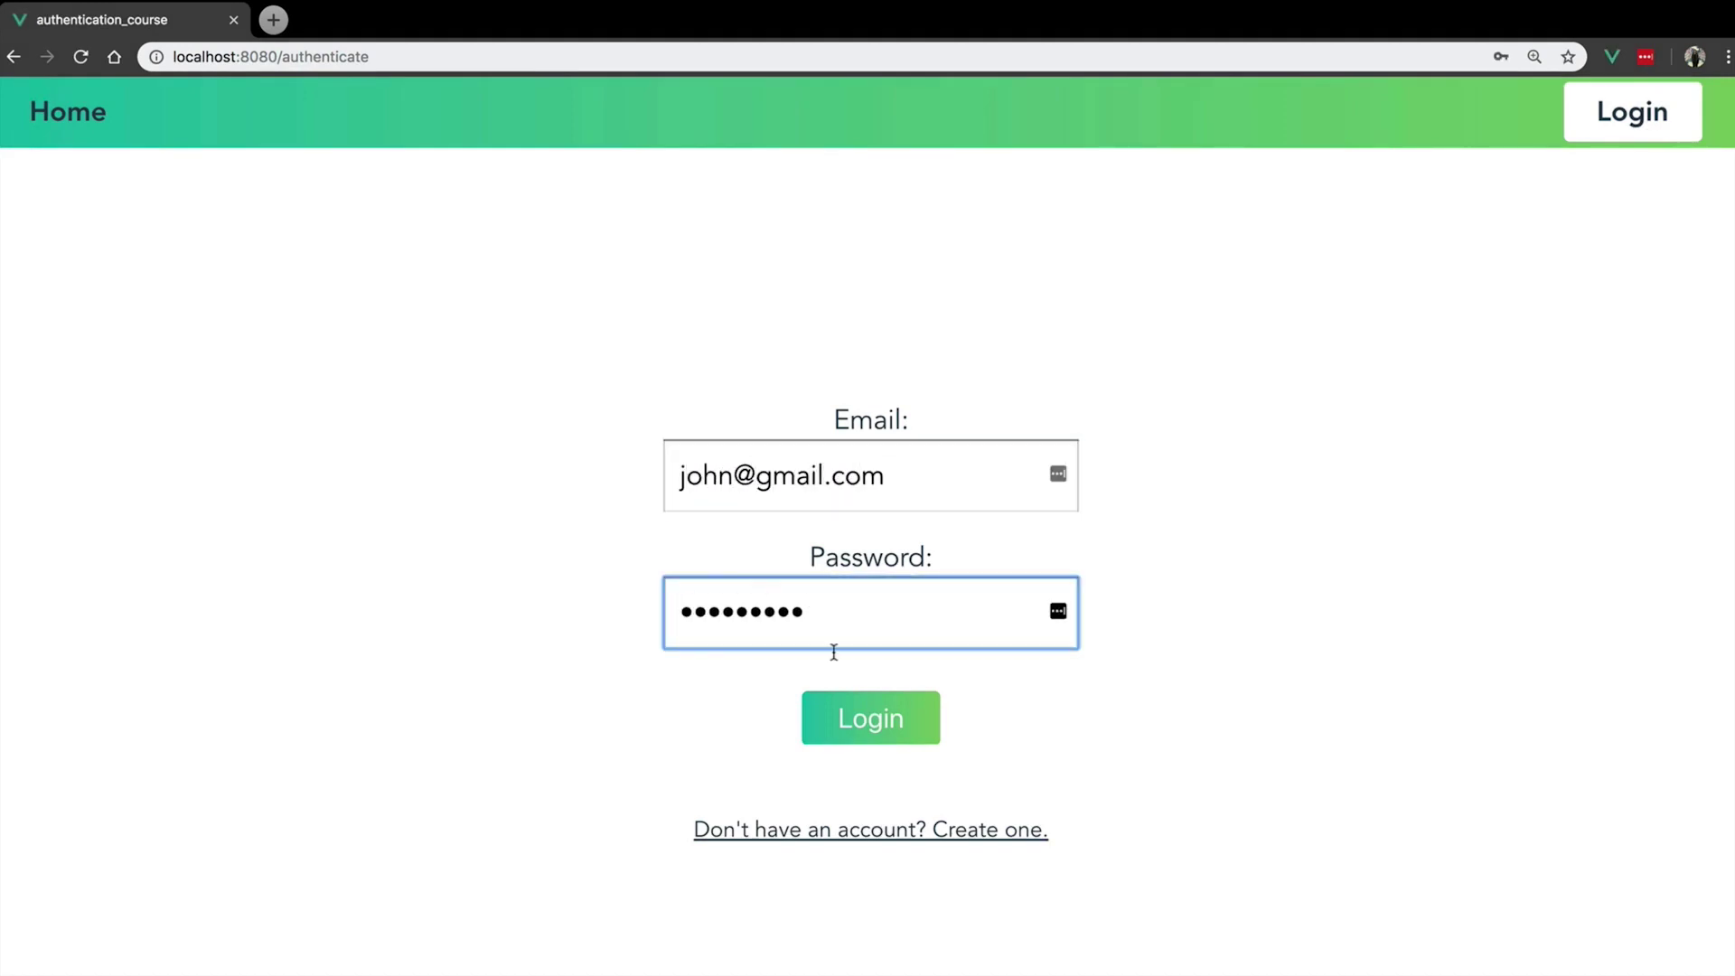
click(870, 718)
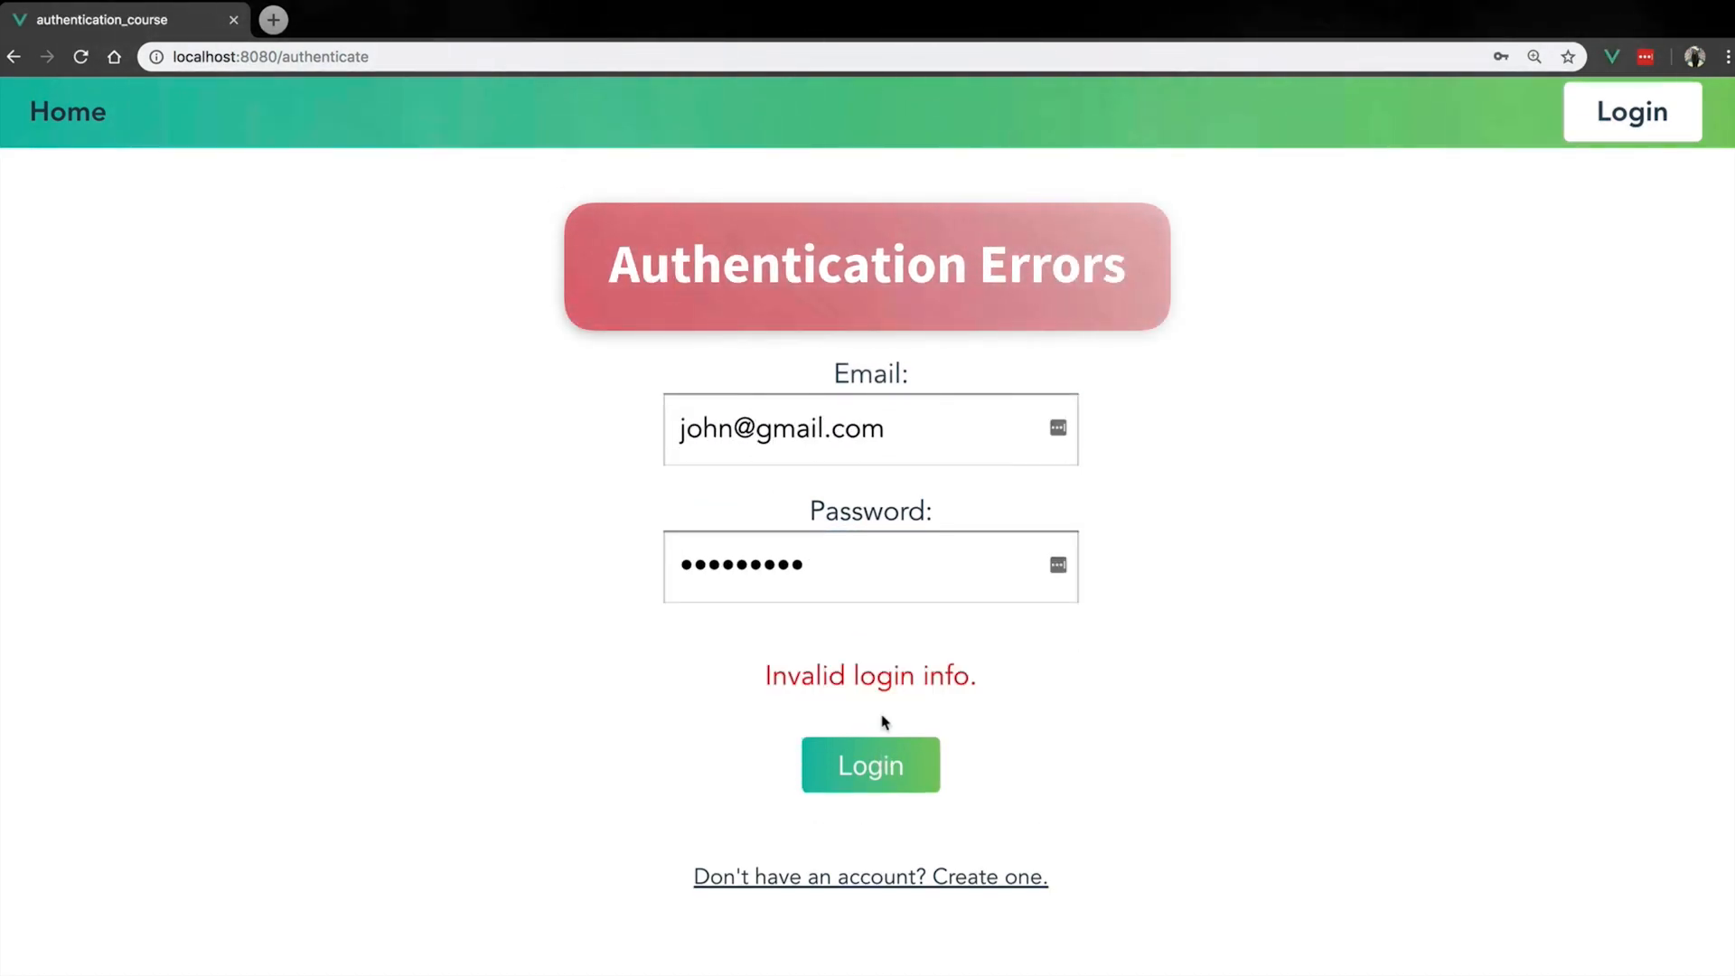